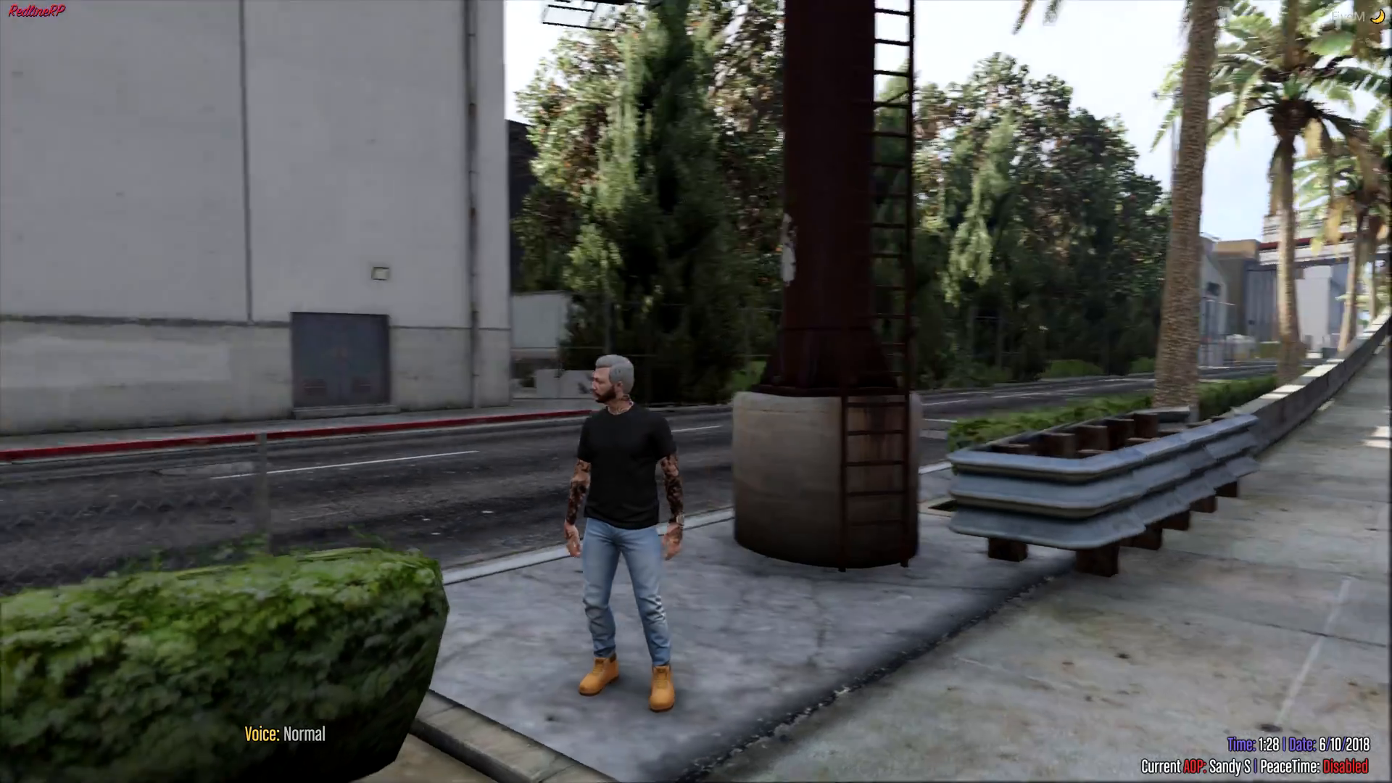
Walk the character from the sidewalk across the road onto the gravel lot.
key("w")
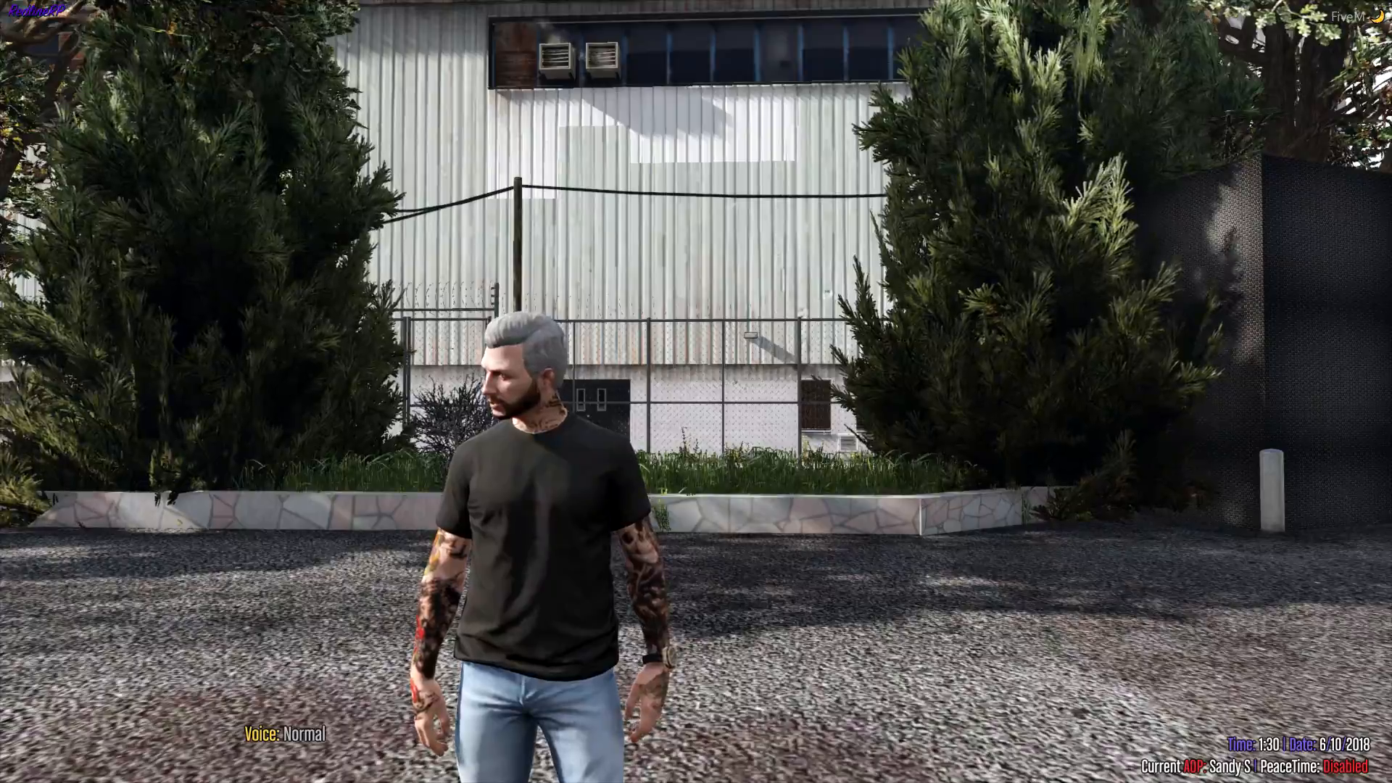
mouse_move(696, 391)
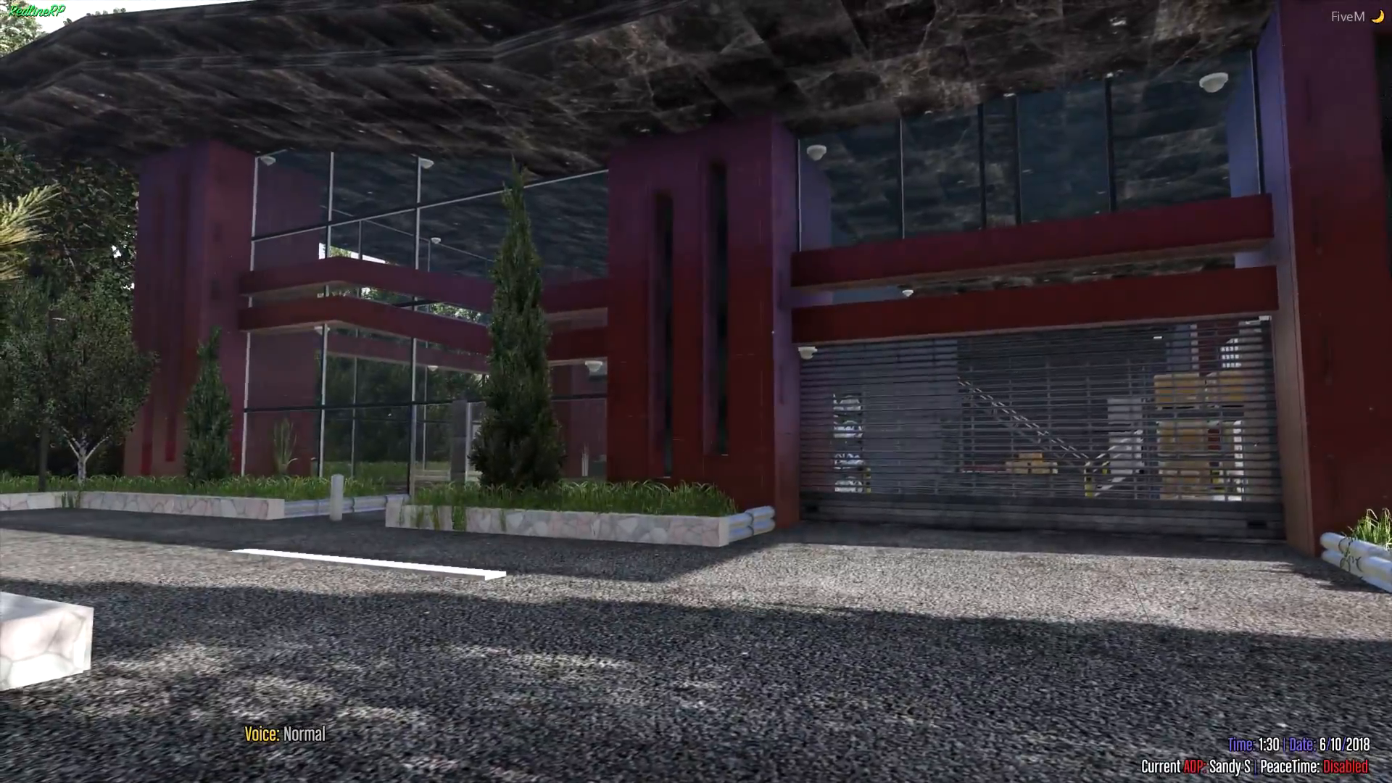
mouse_move(696, 391)
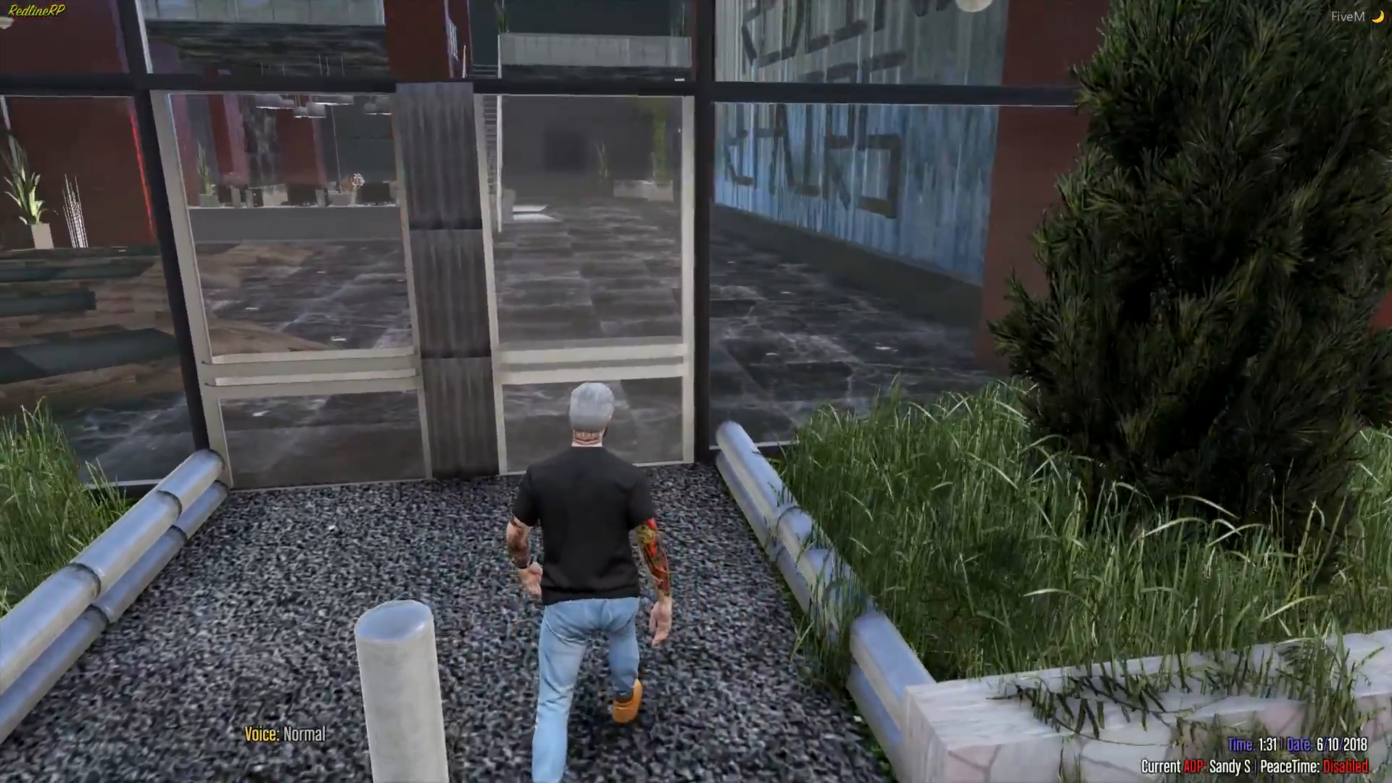
Walk through the workshop past the staircase and tyre racks to the shutter.
key("w")
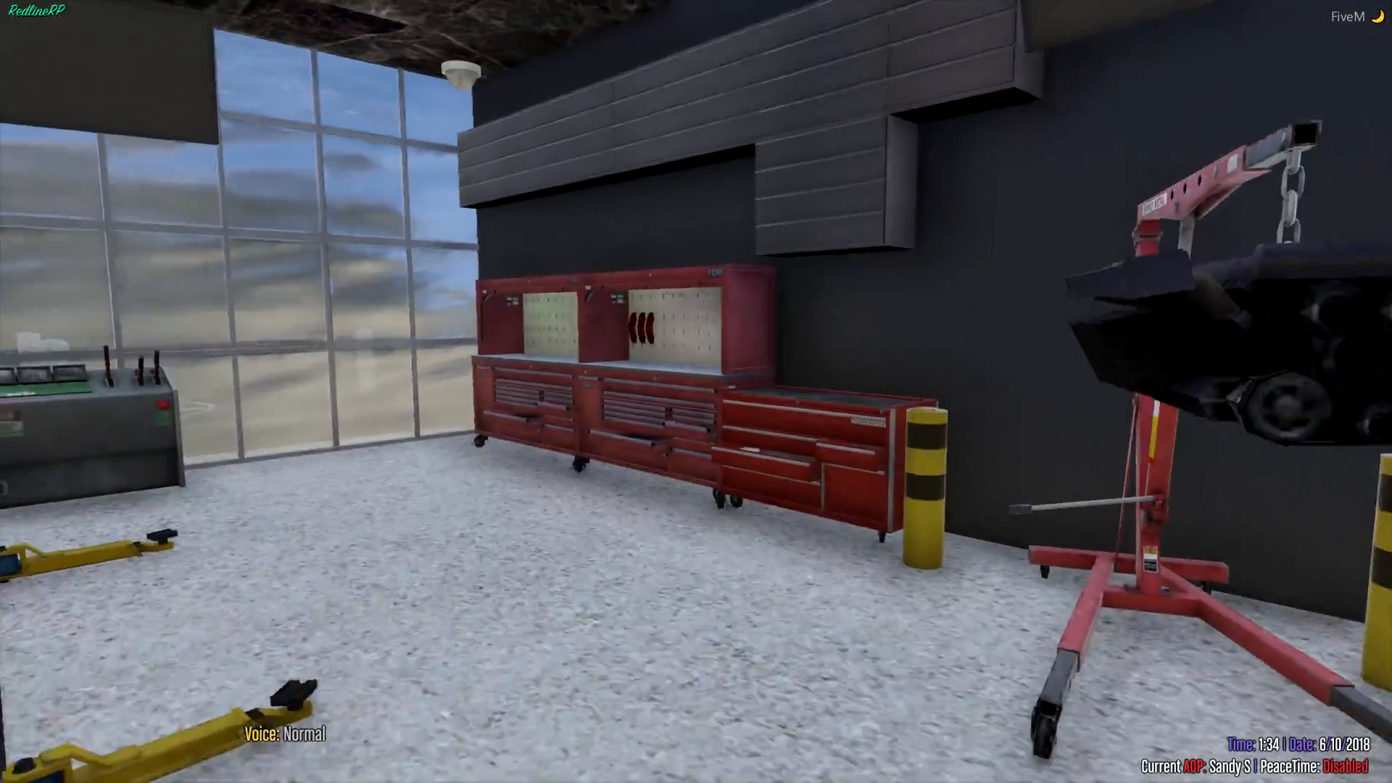
mouse_move(696, 392)
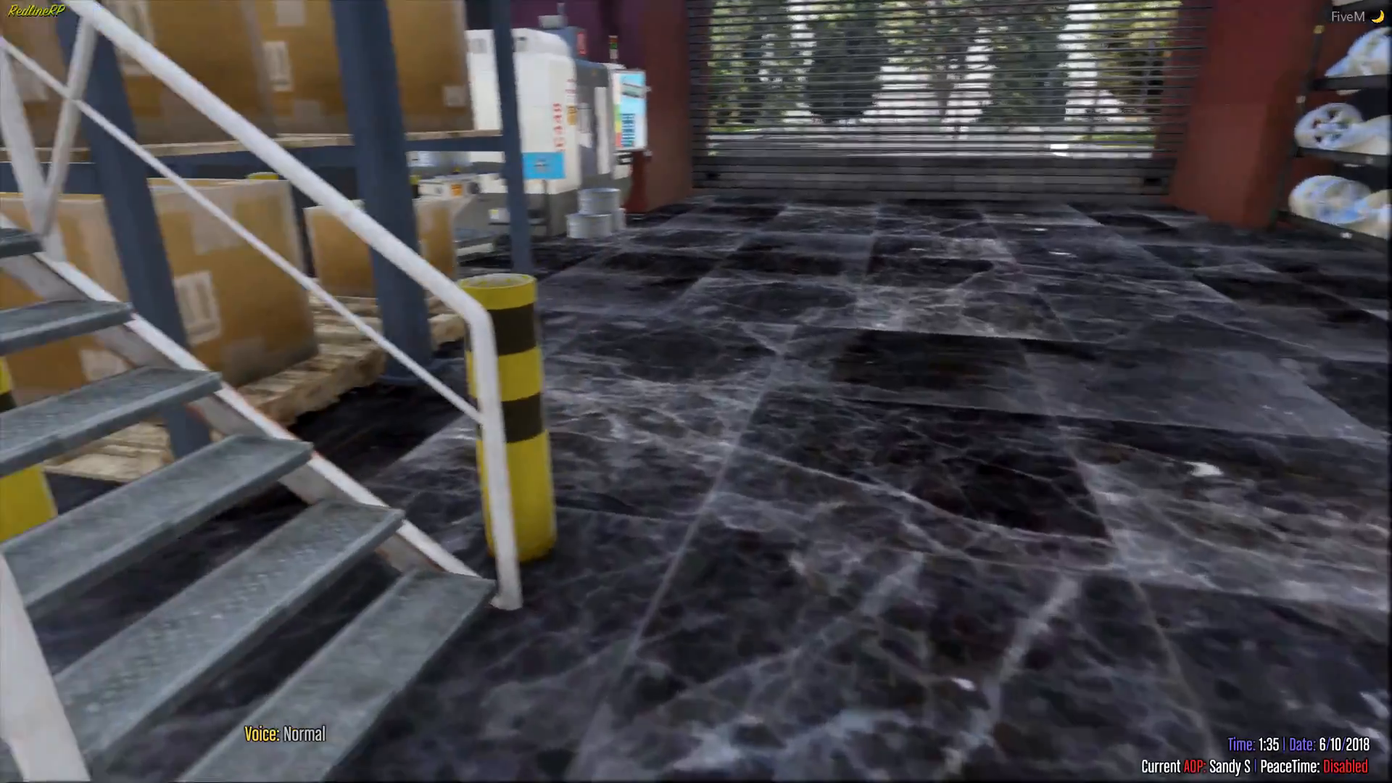
mouse_move(696, 391)
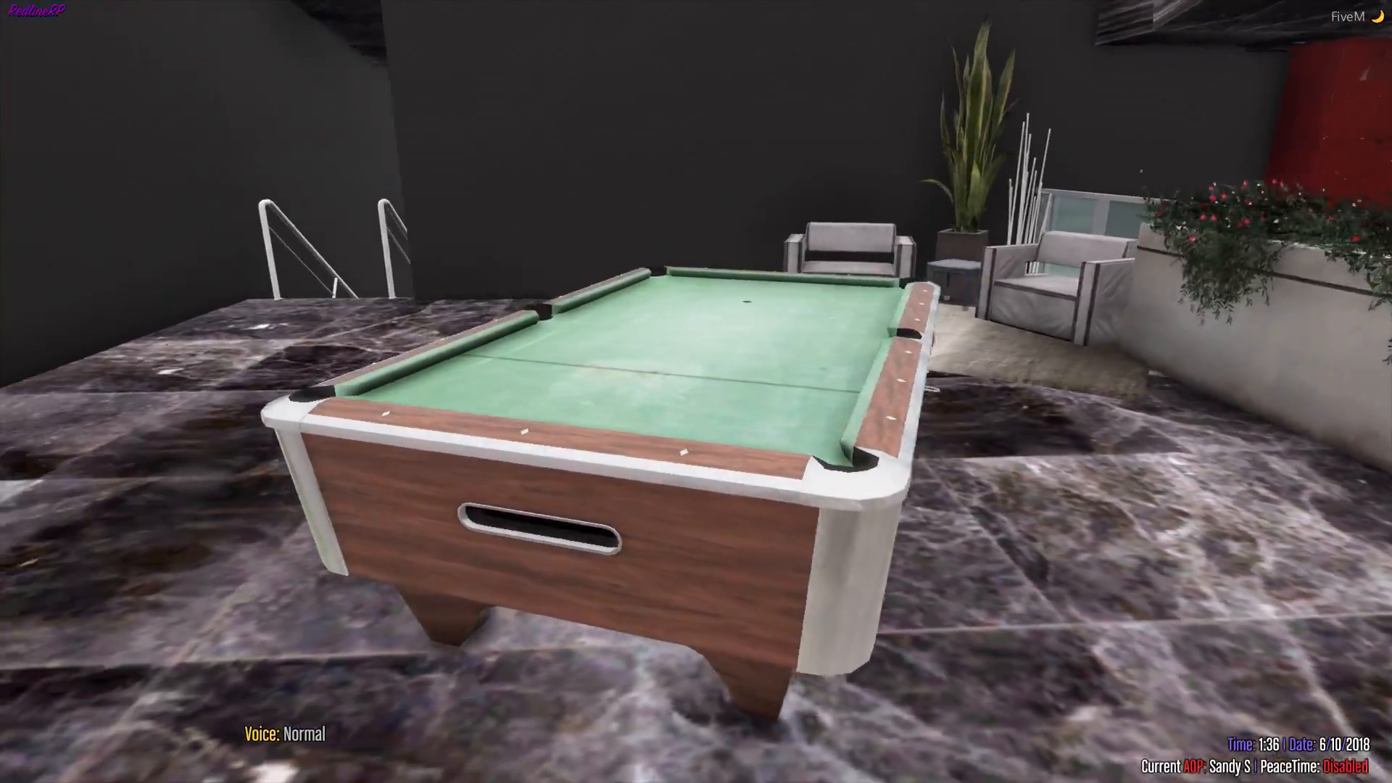
mouse_move(696, 392)
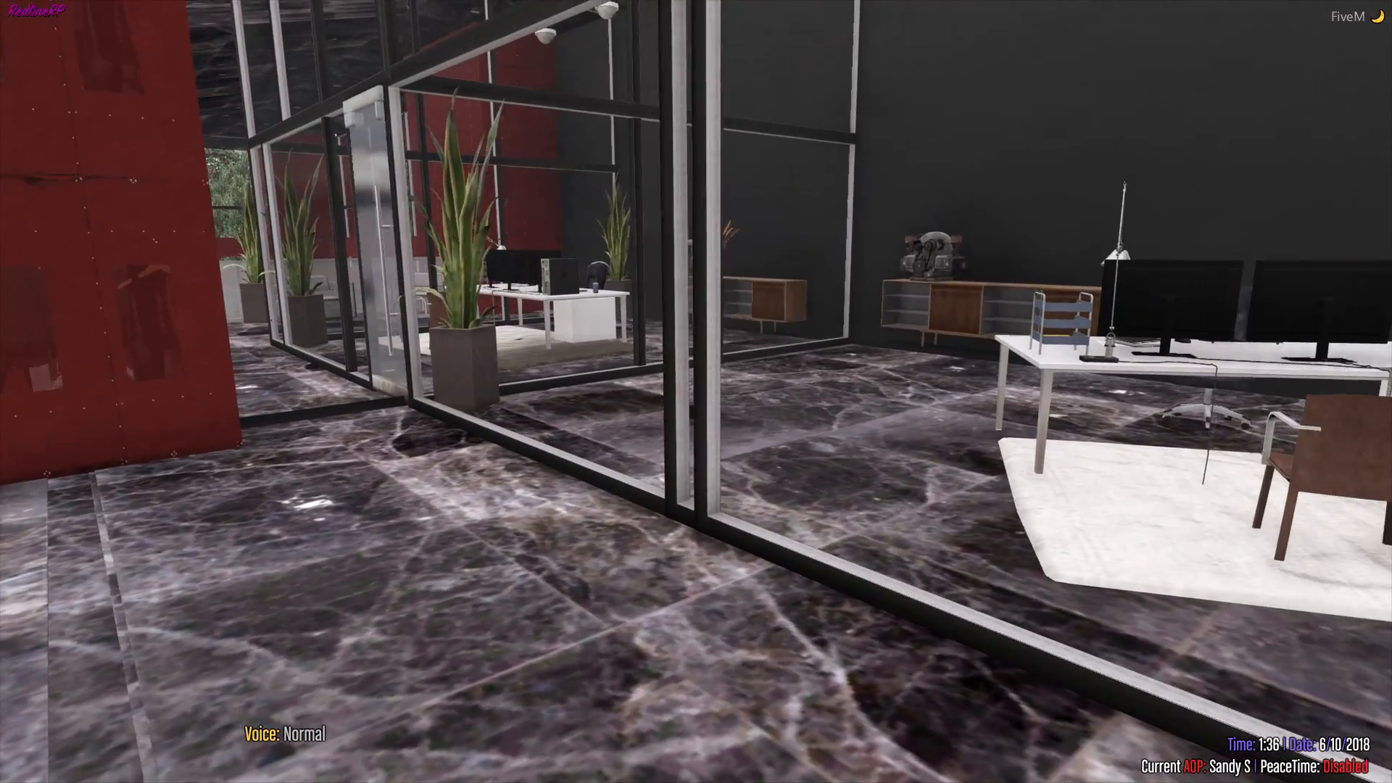
mouse_move(696, 392)
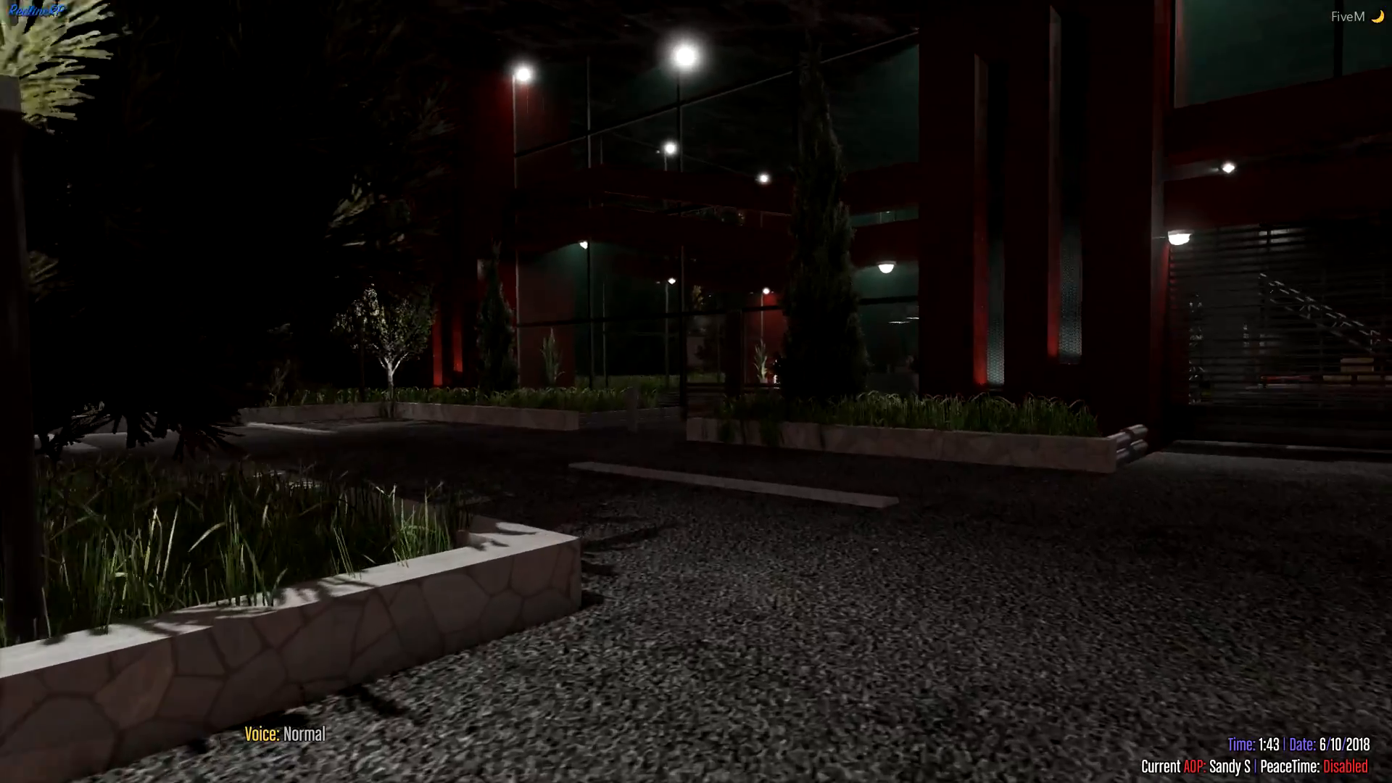
mouse_move(696, 392)
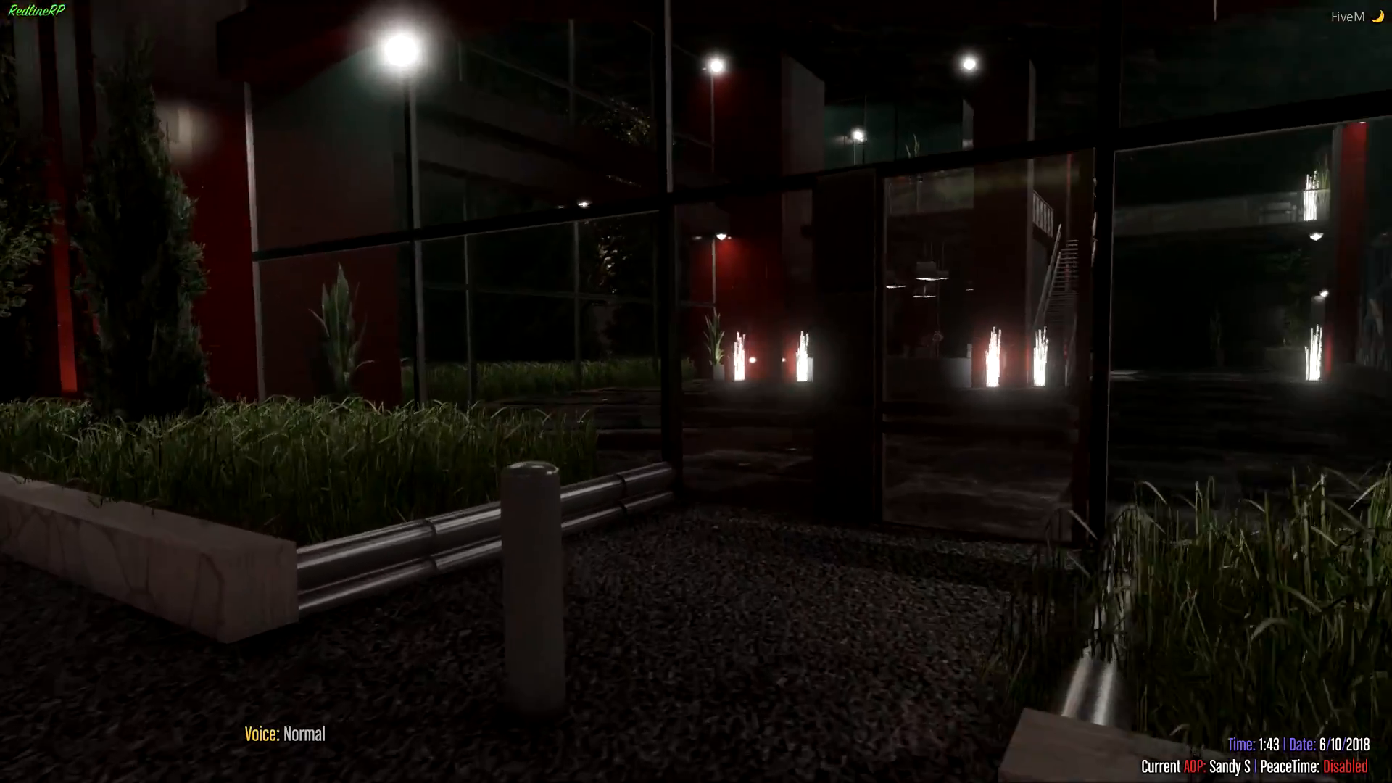